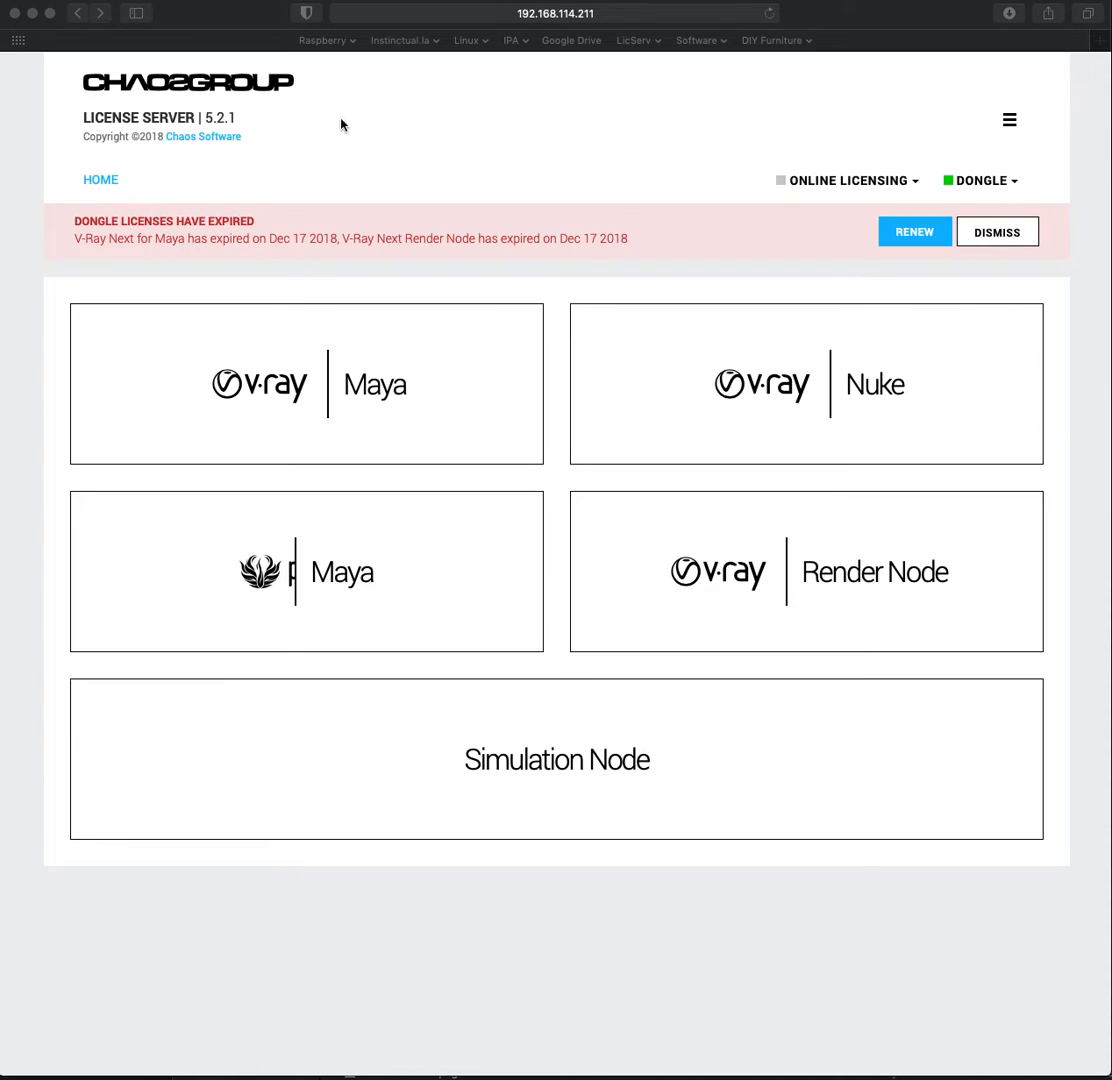
mouse_move(594, 96)
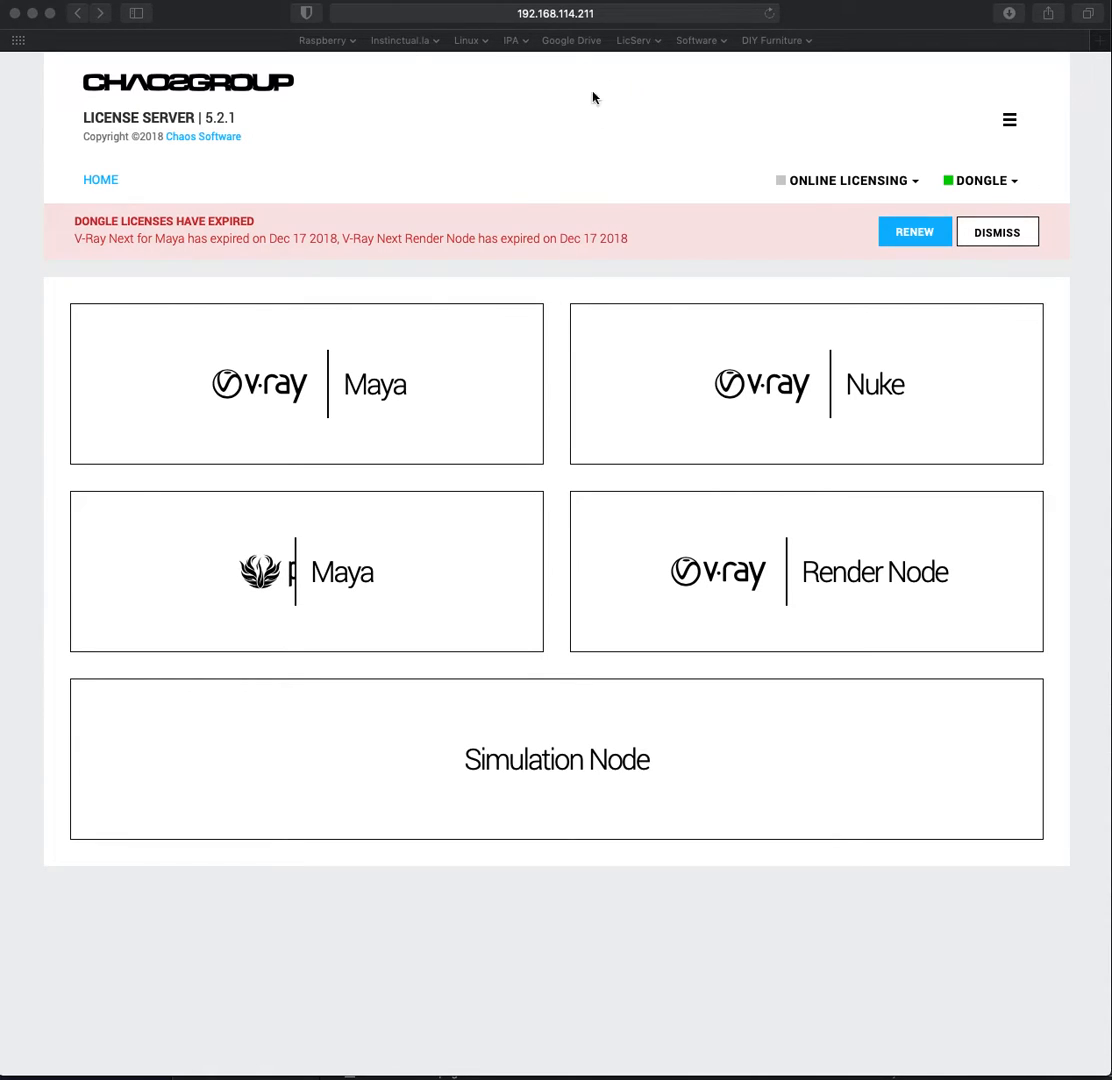
mouse_move(632, 234)
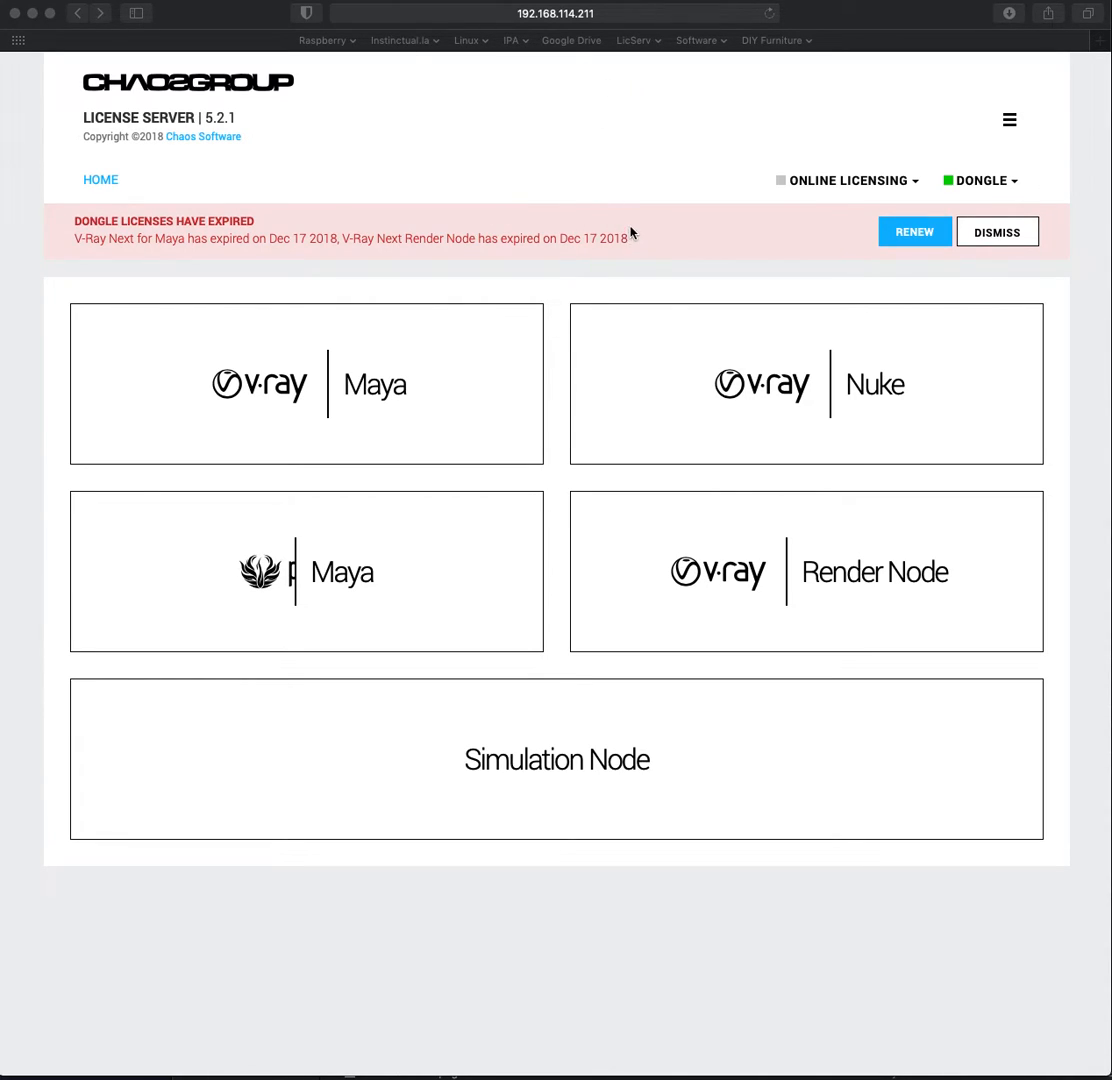
mouse_move(956, 160)
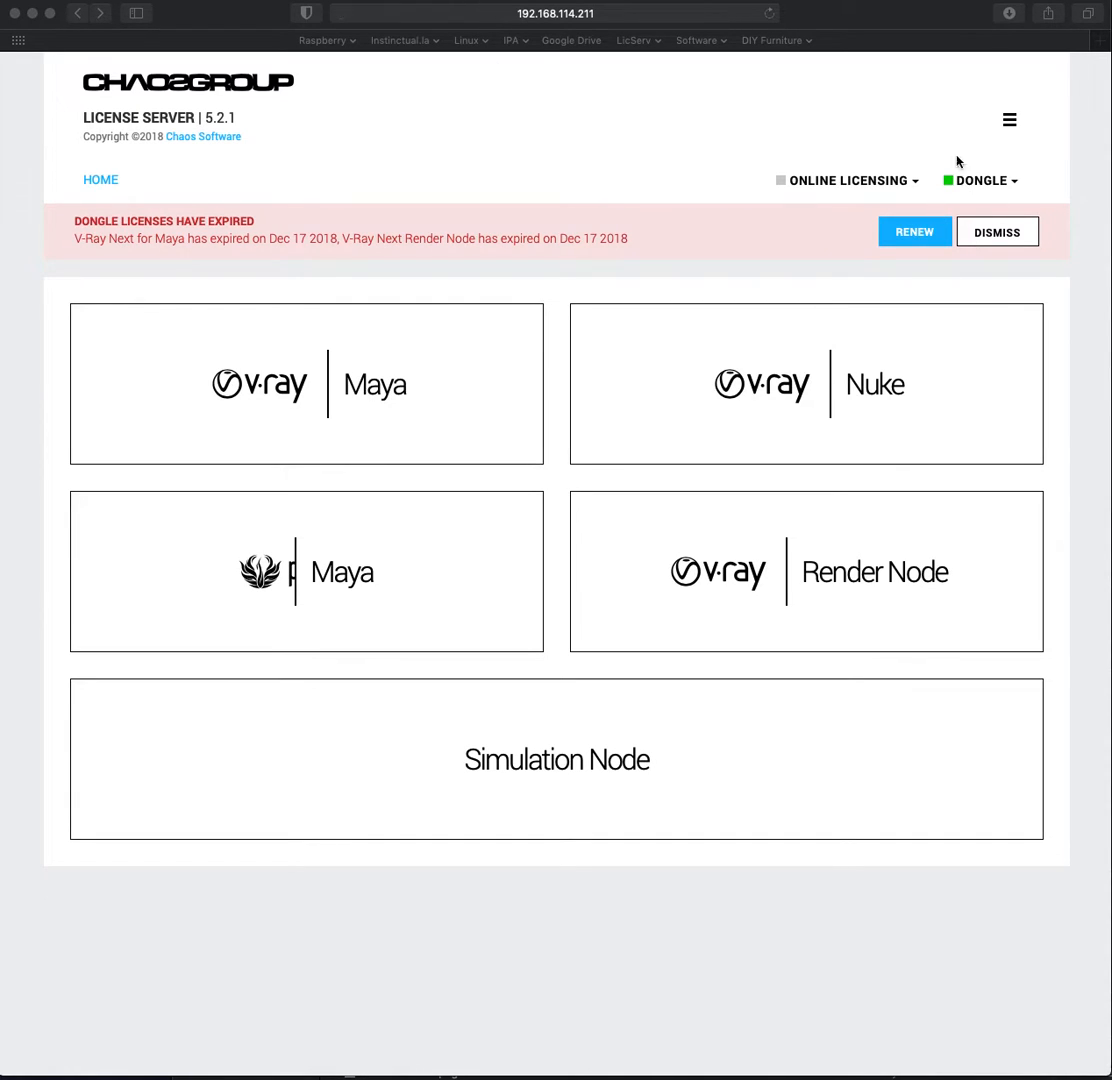
mouse_move(252, 110)
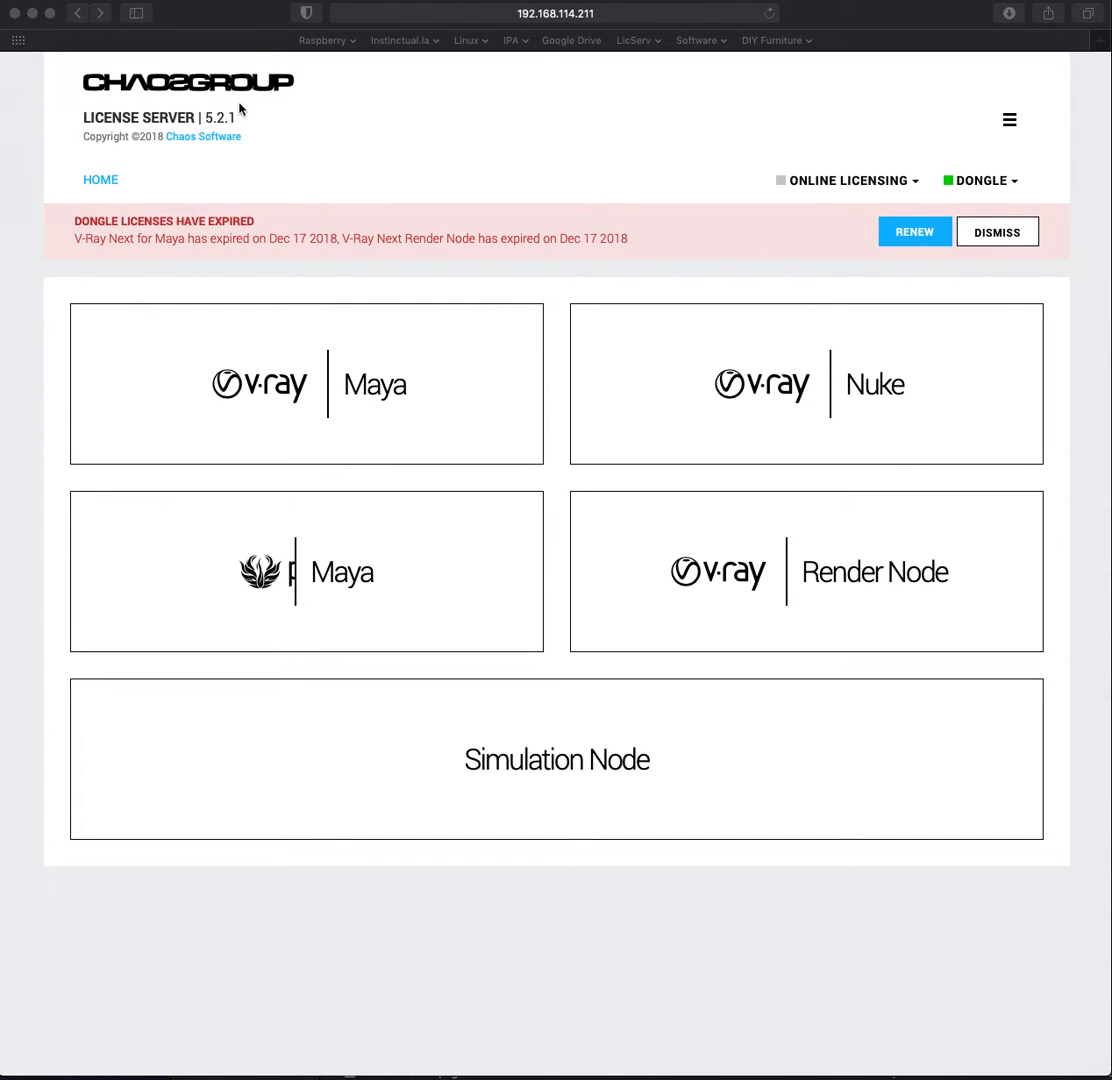
mouse_move(348, 128)
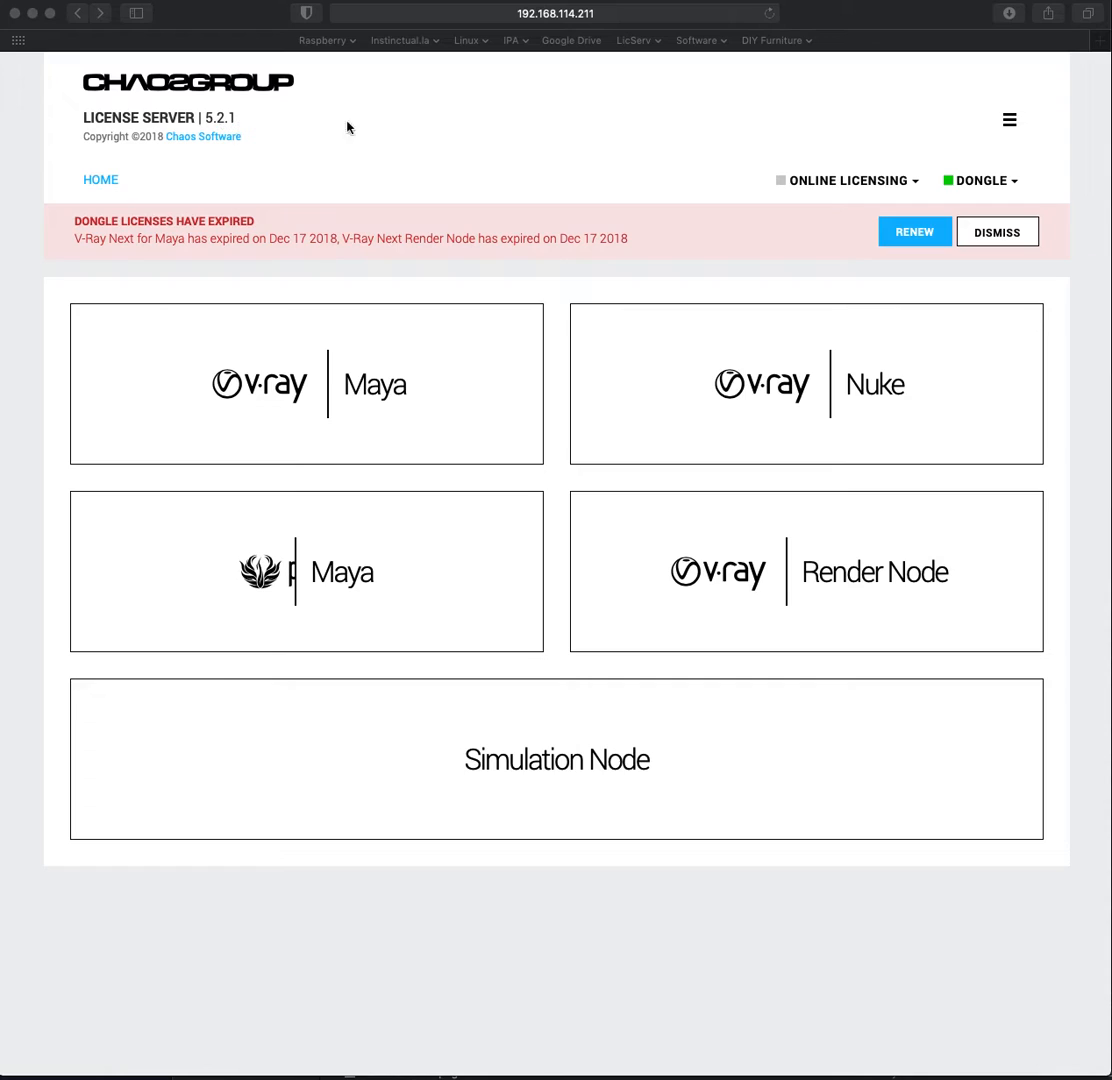
mouse_move(784, 206)
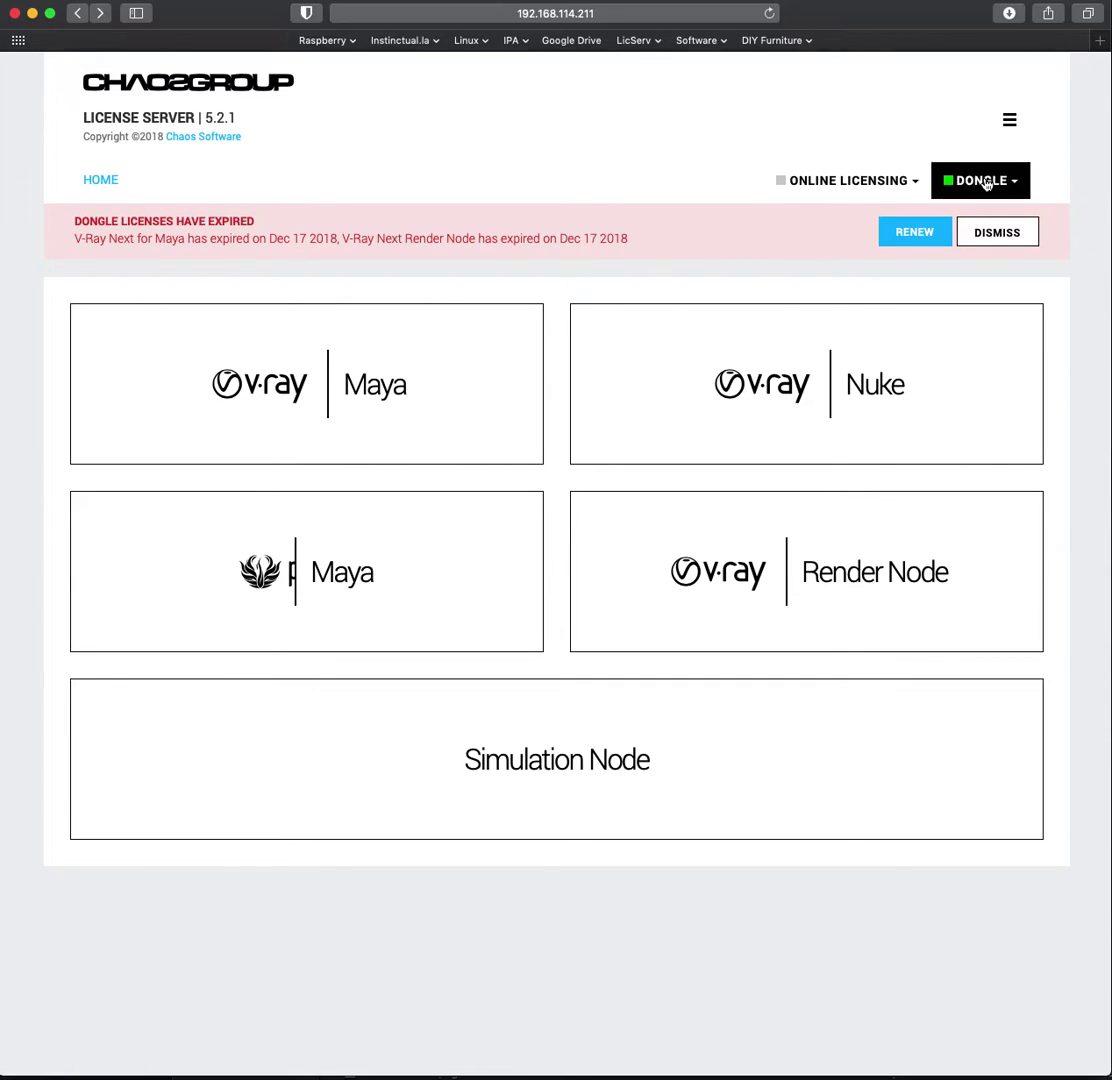
- Check the dongle's serial number and expiry, then view the online licensing options
left_click(980, 180)
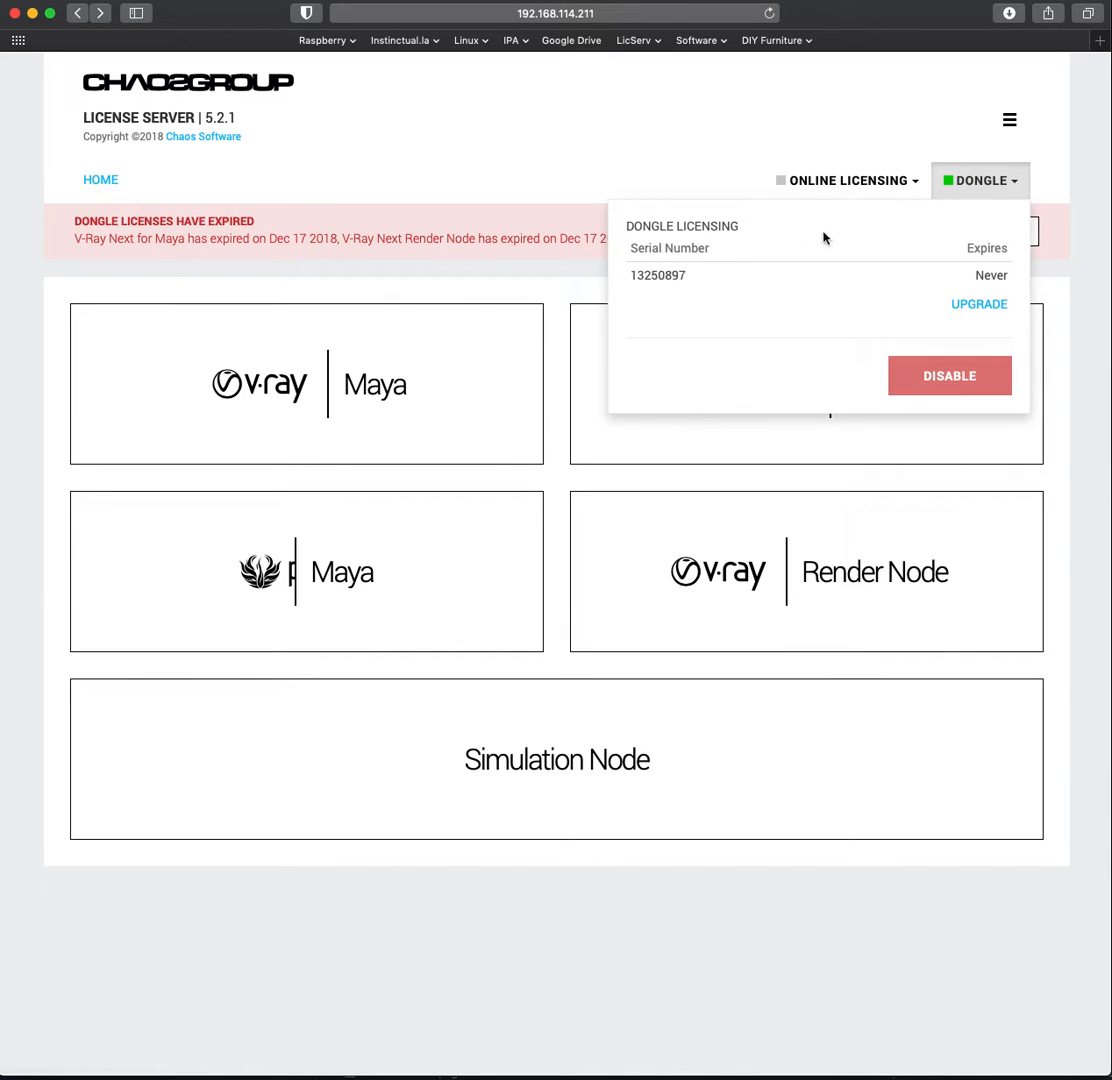
mouse_move(512, 230)
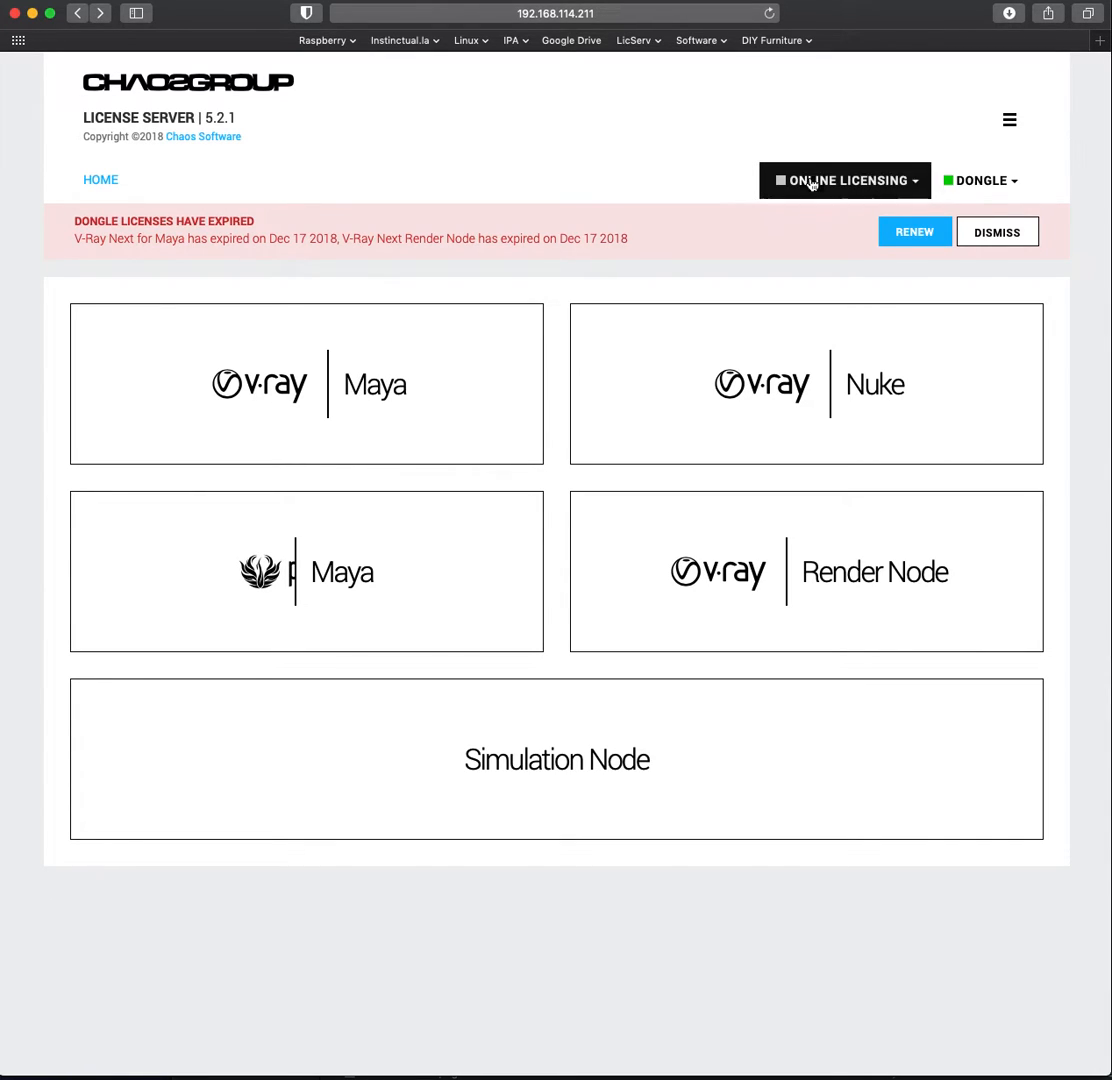
mouse_move(830, 200)
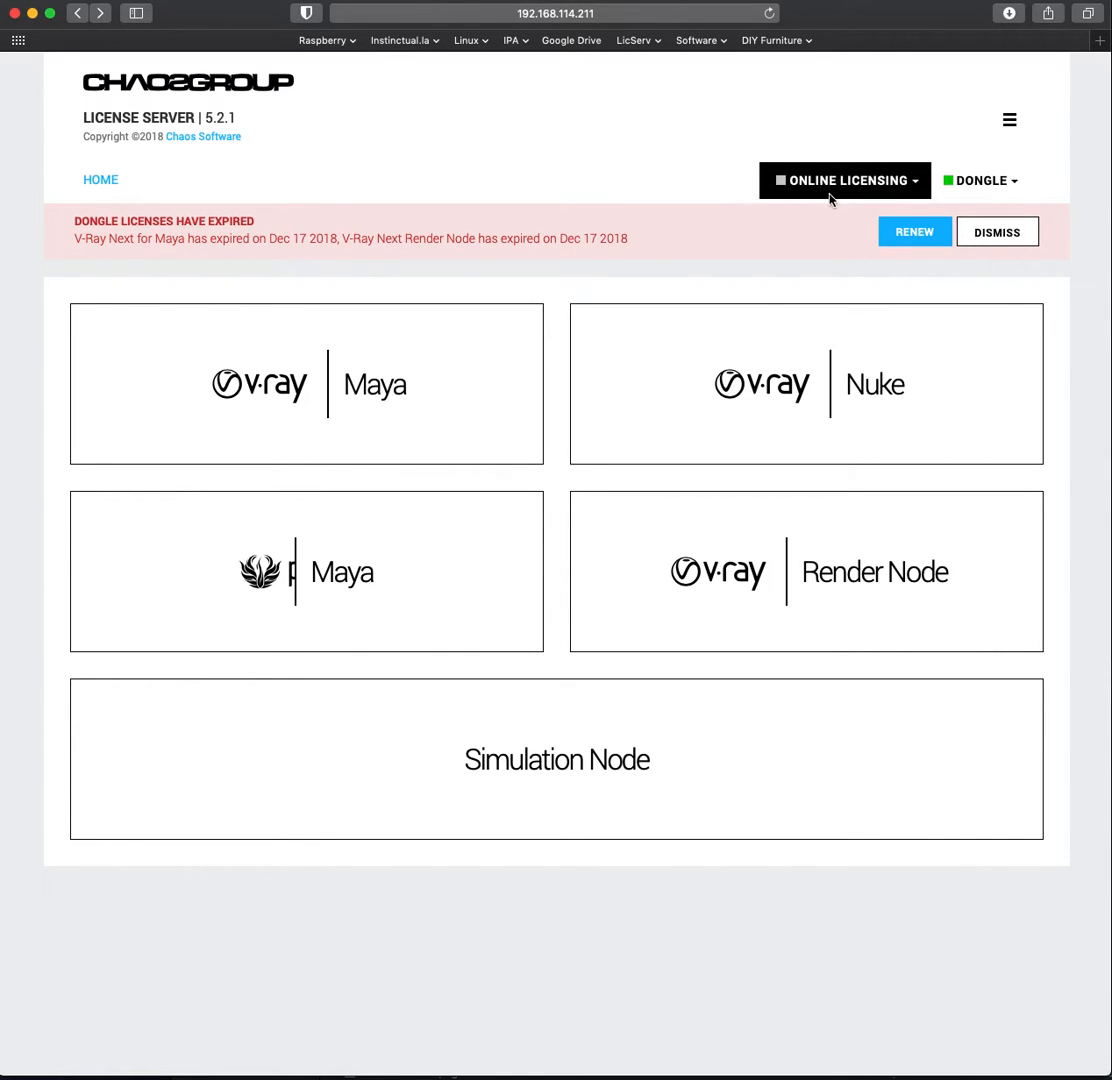
left_click(844, 180)
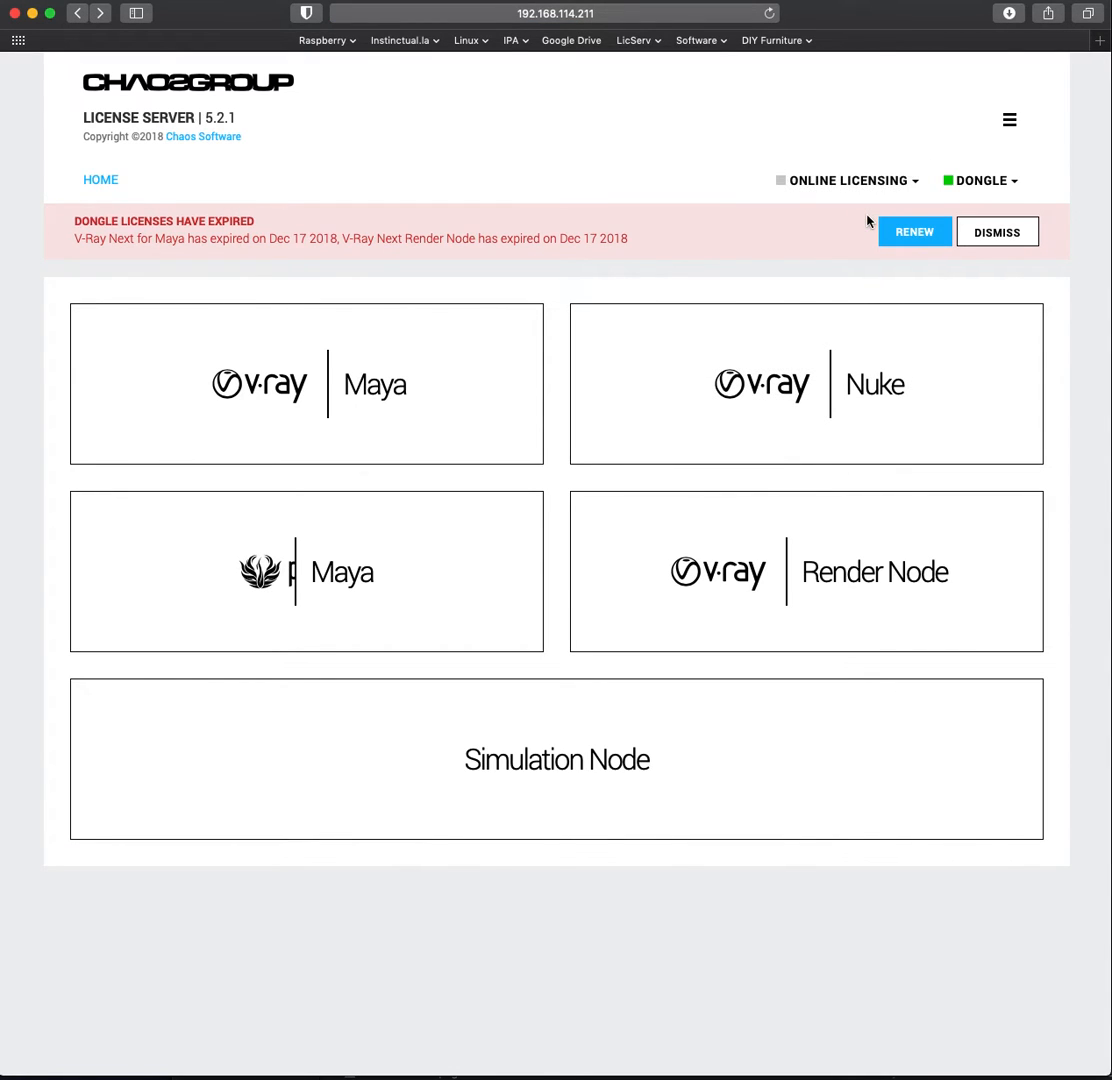
mouse_move(1016, 232)
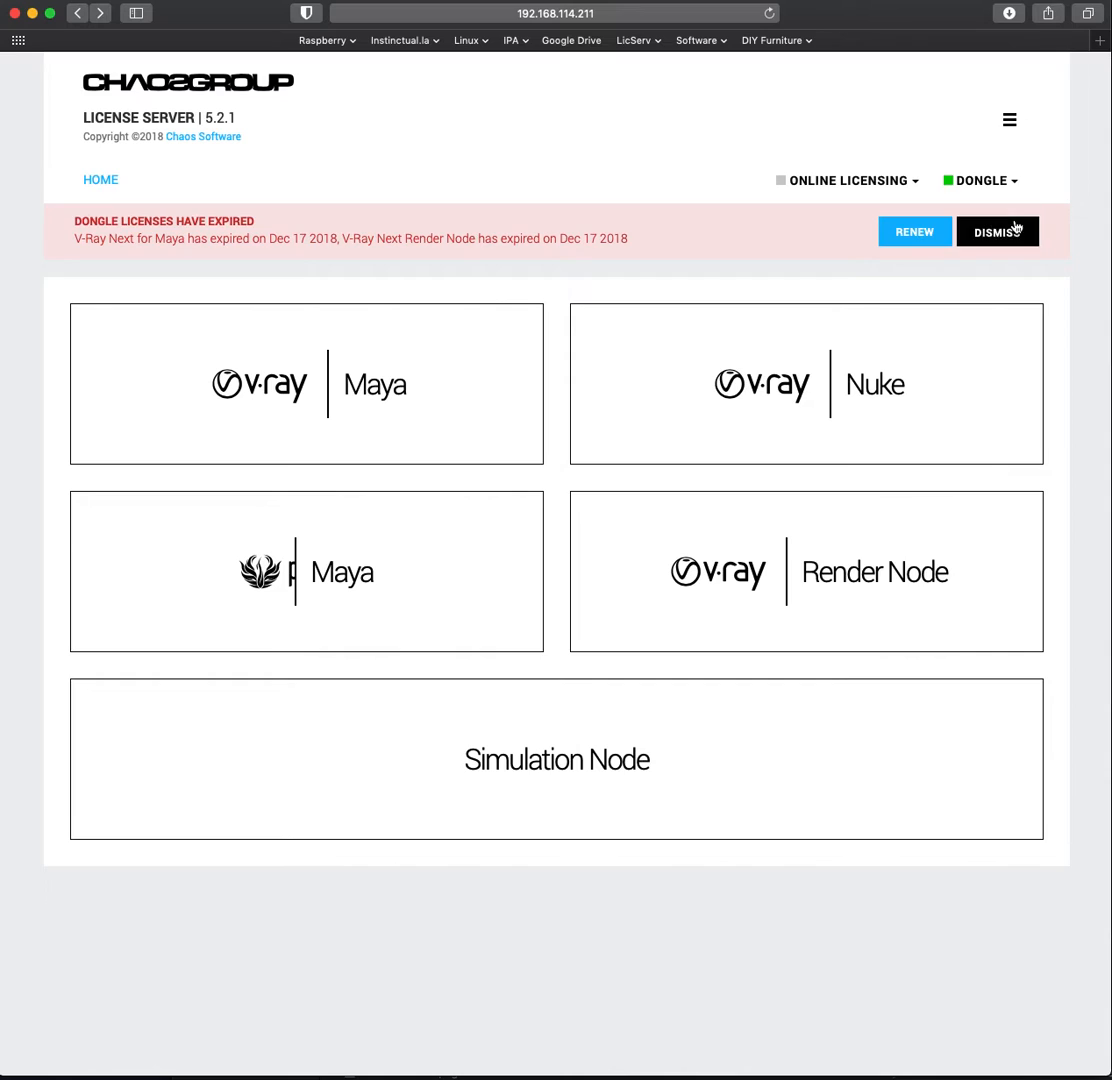
- Dismiss the expired dongle licences warning and bring up the server's main menu
left_click(996, 232)
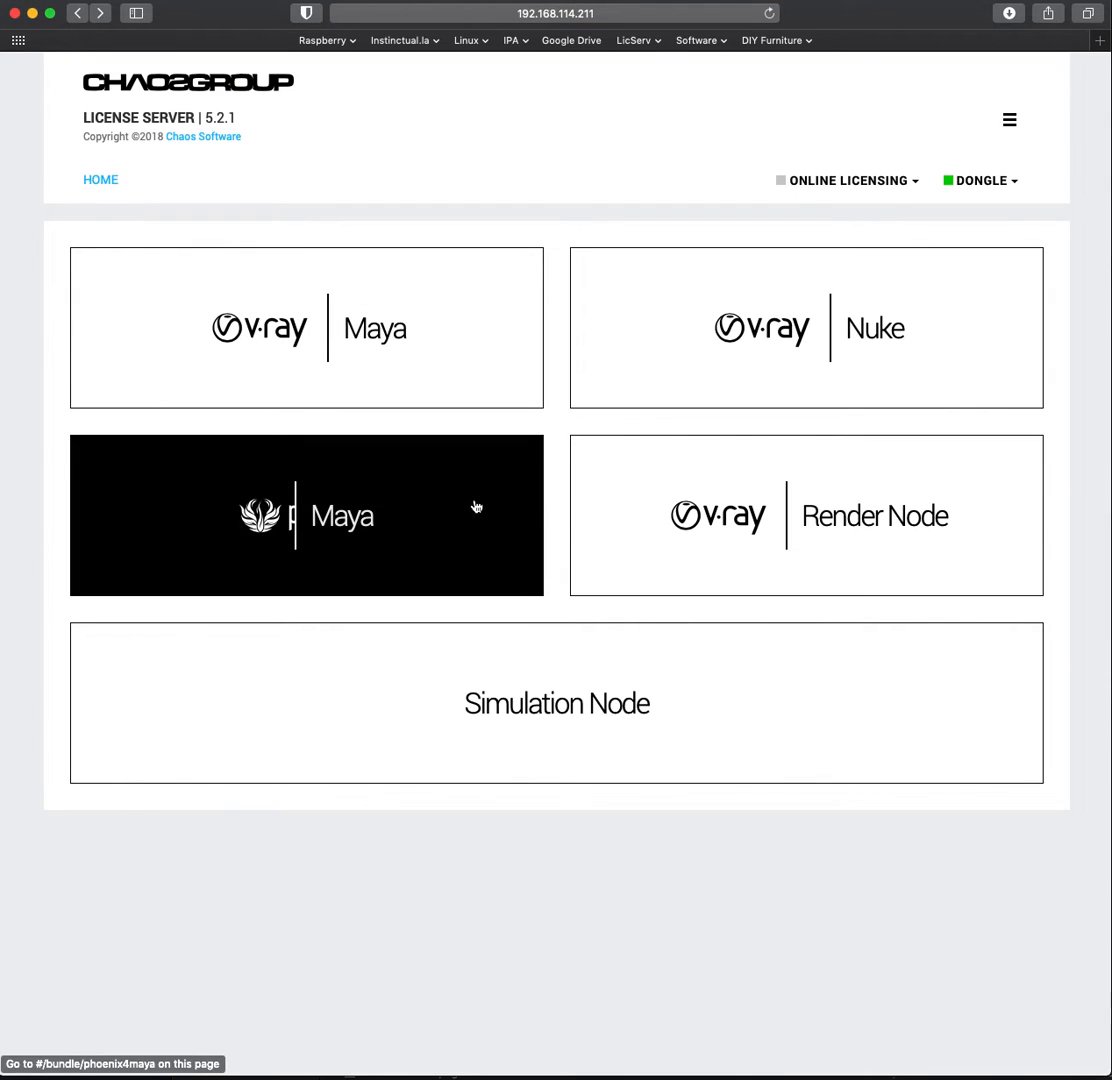
mouse_move(226, 288)
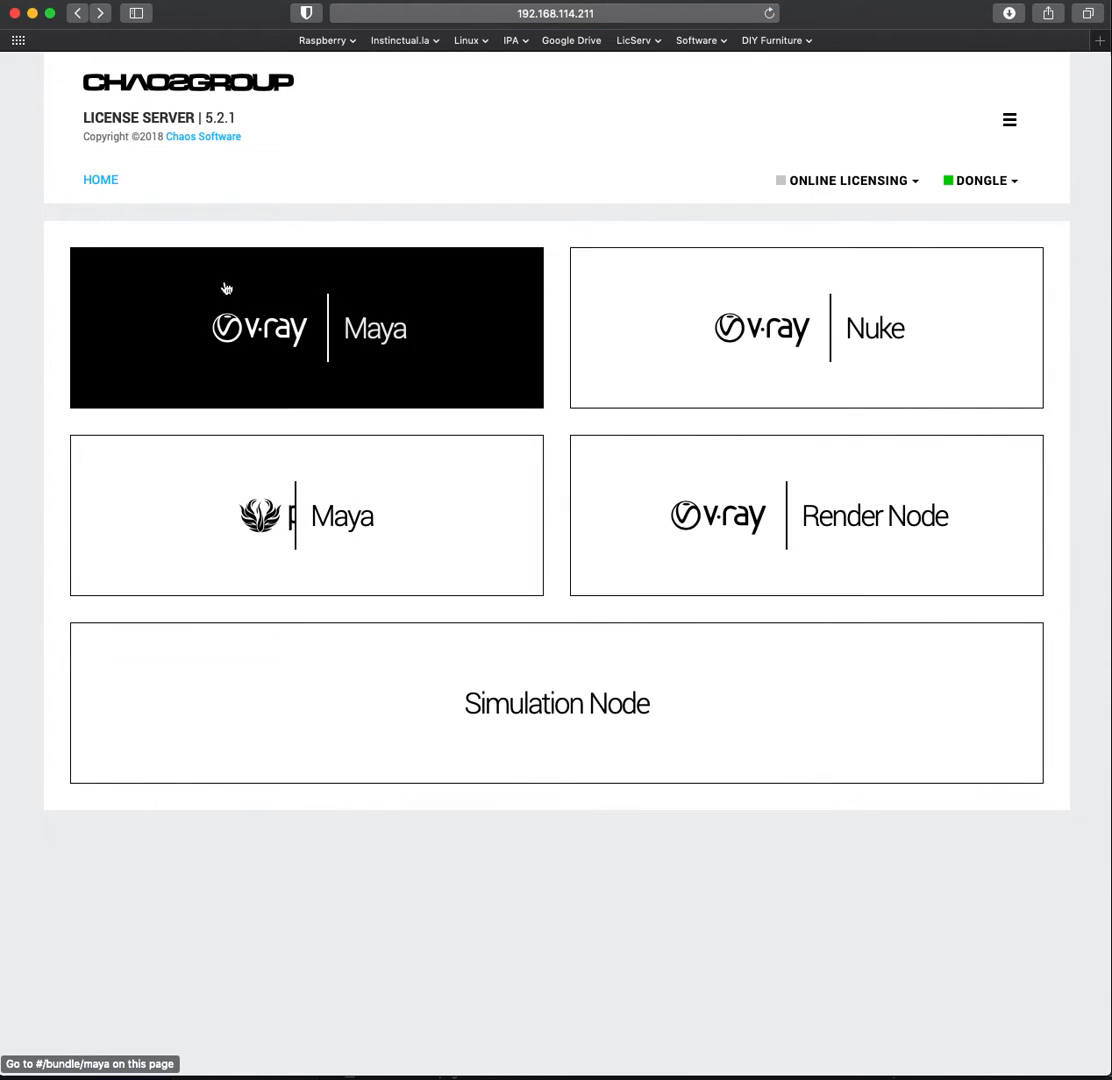
left_click(1008, 120)
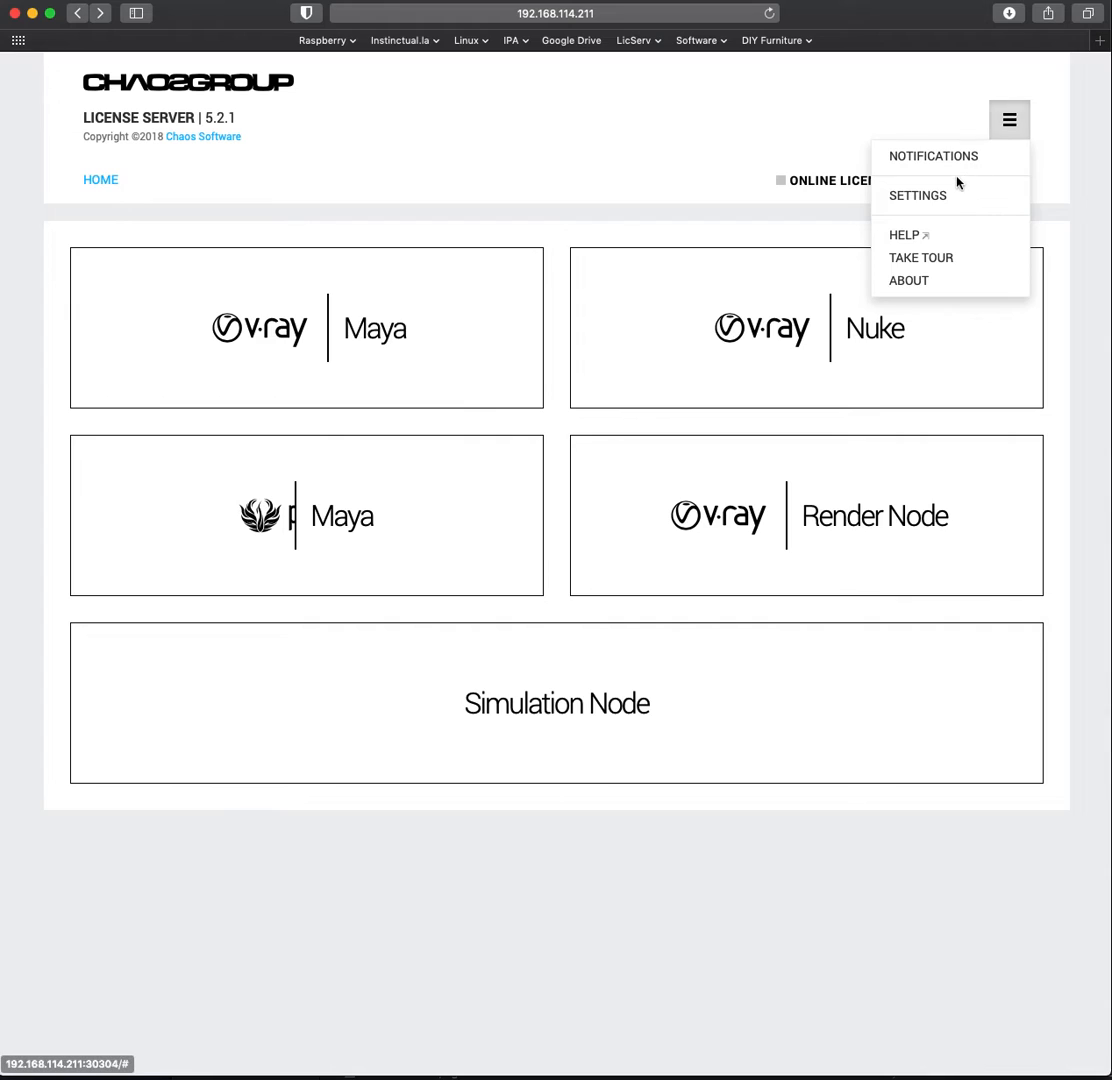
- Open the Settings page showing configuration file, proxy connection and diagnostics log
left_click(916, 196)
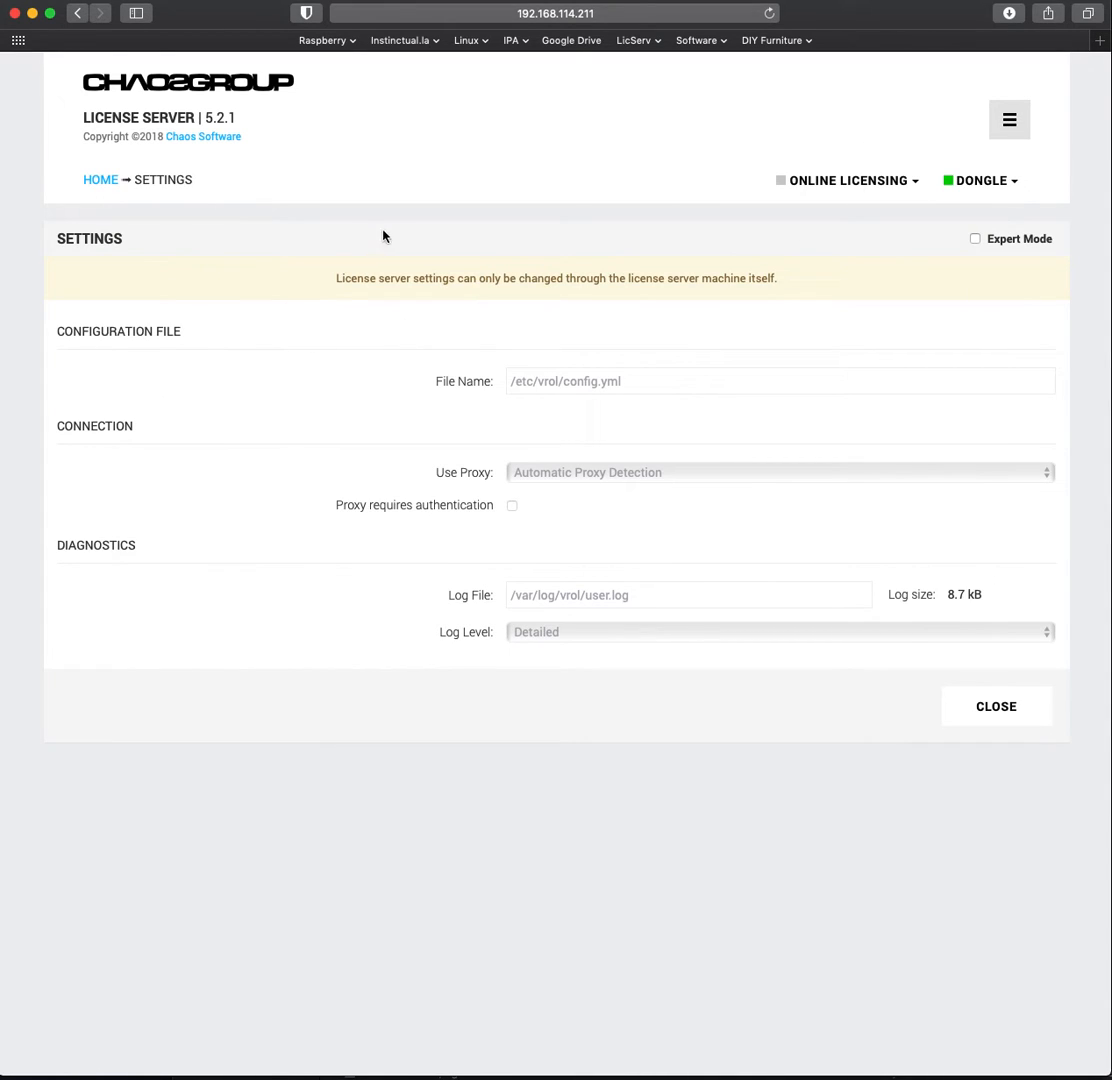
mouse_move(664, 316)
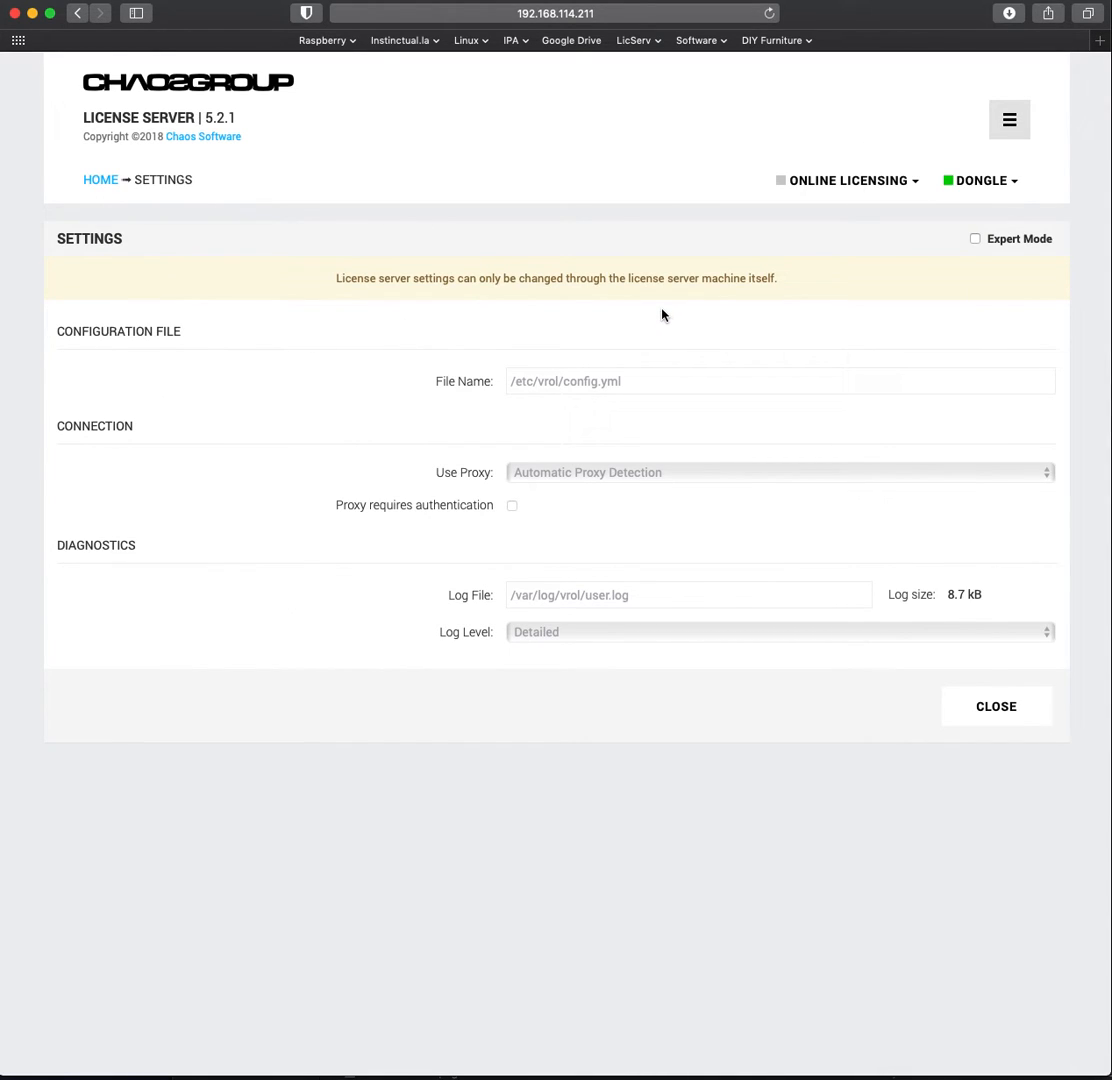
mouse_move(510, 278)
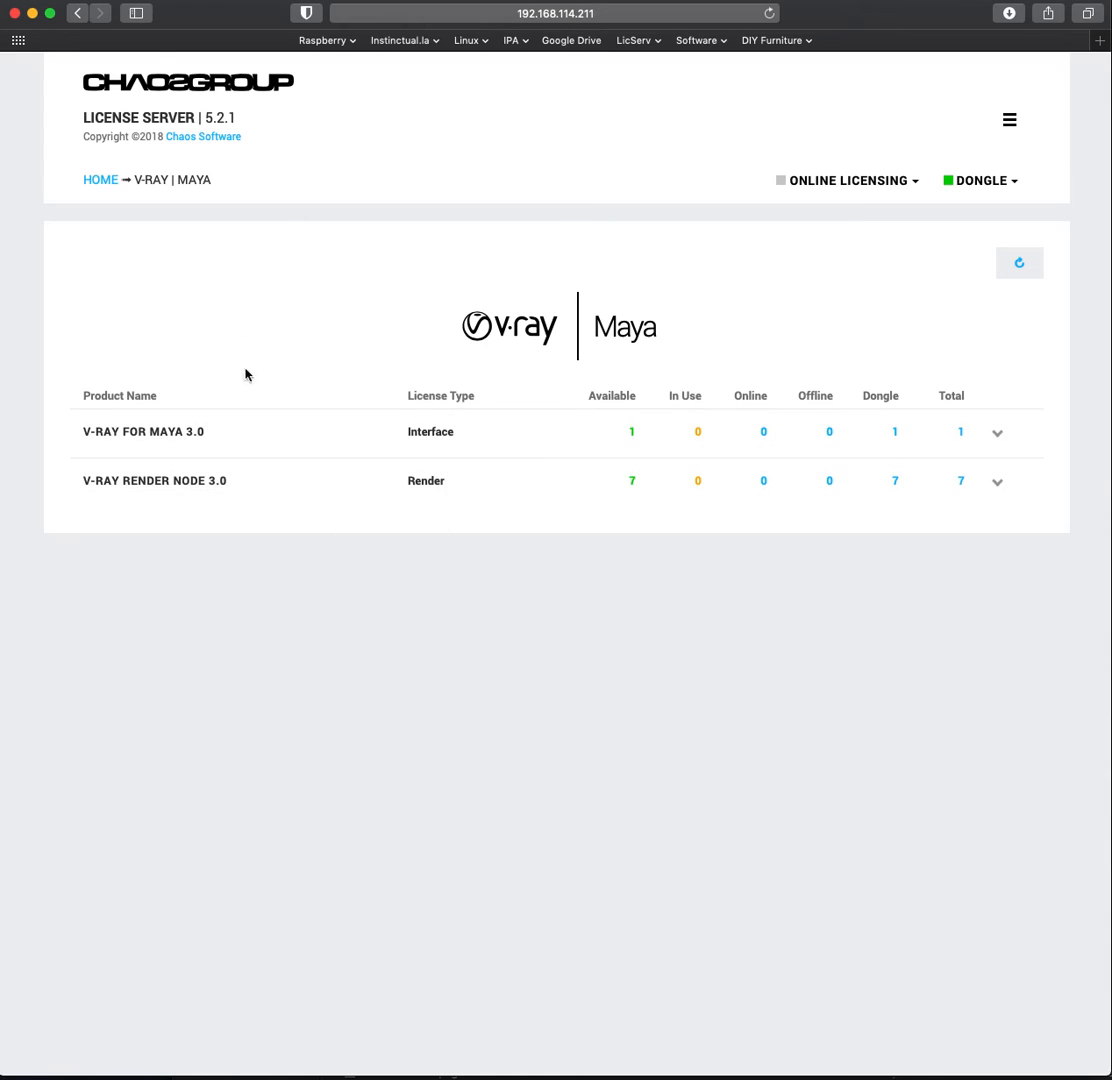
- View the Phoenix for Maya licence listing from the home page, then return home
left_click(100, 180)
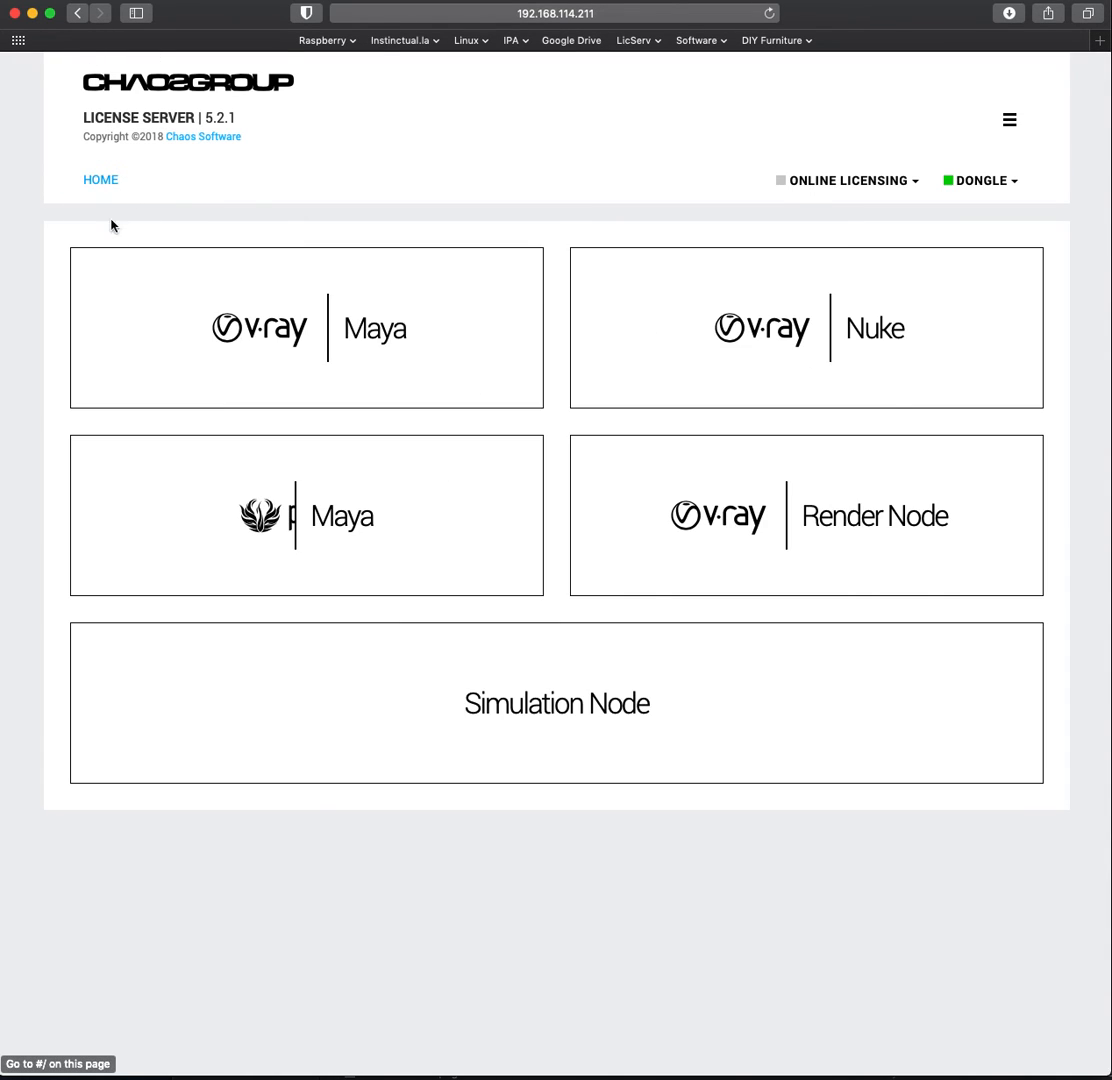
left_click(306, 516)
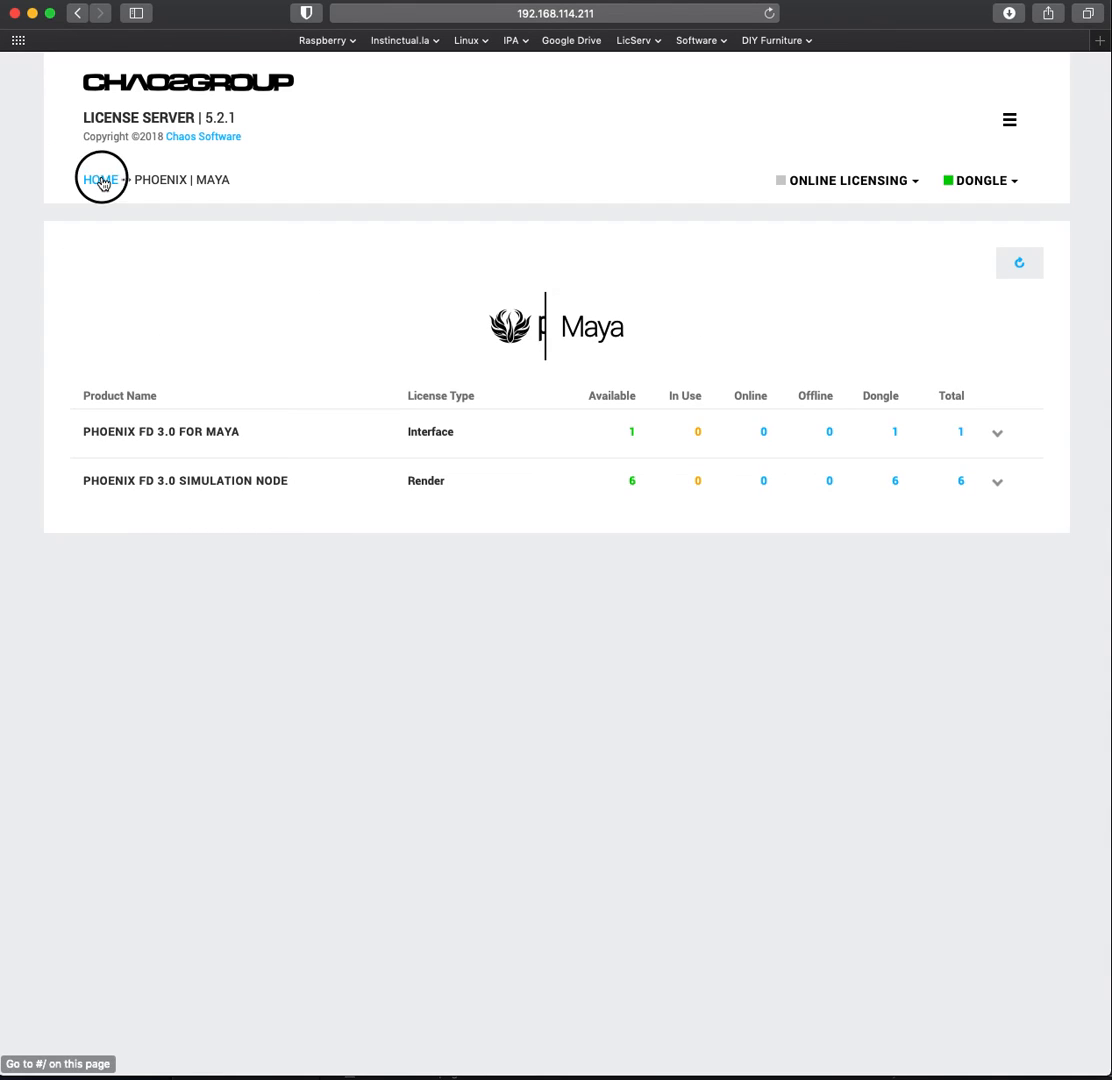
left_click(100, 180)
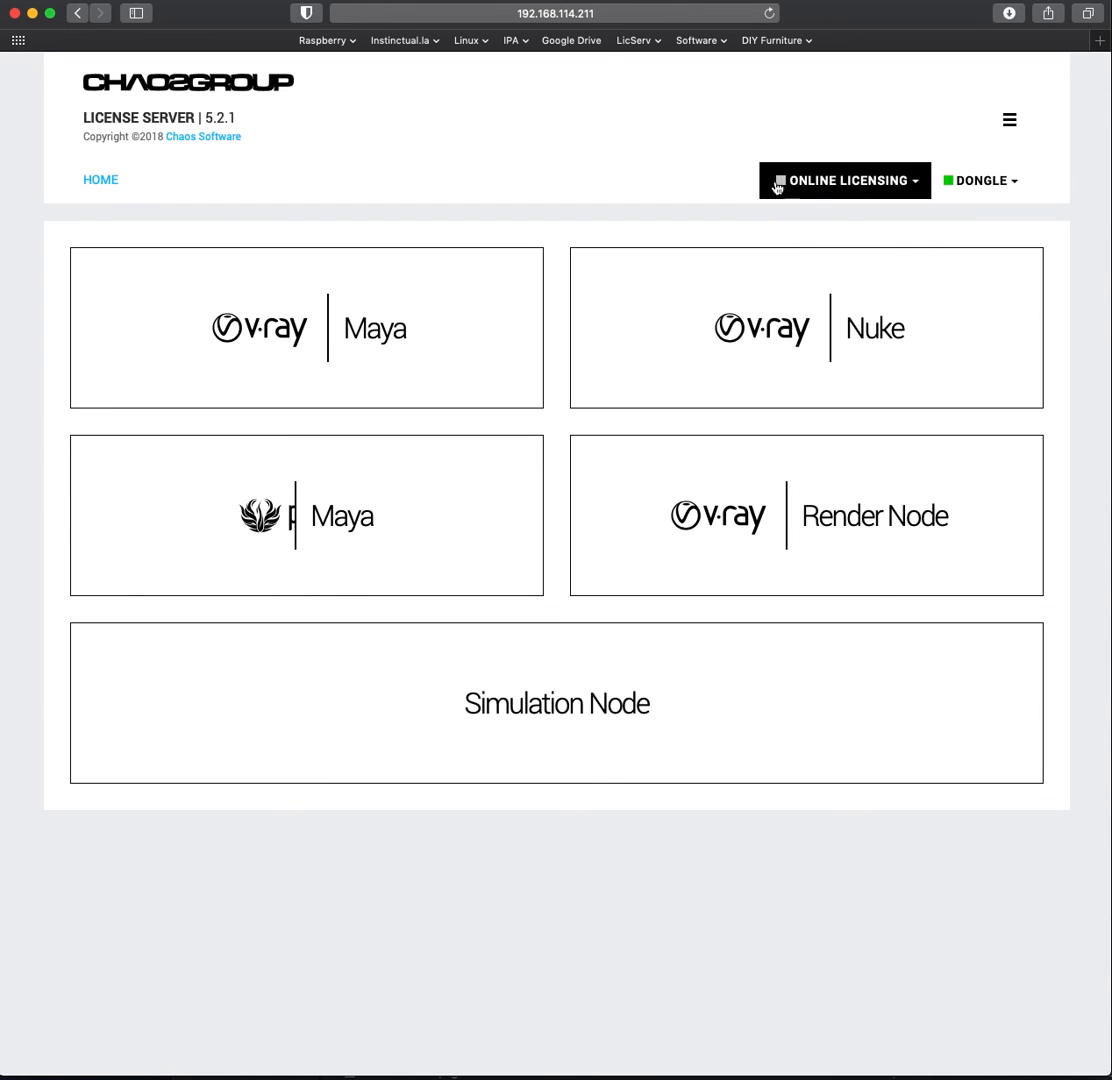